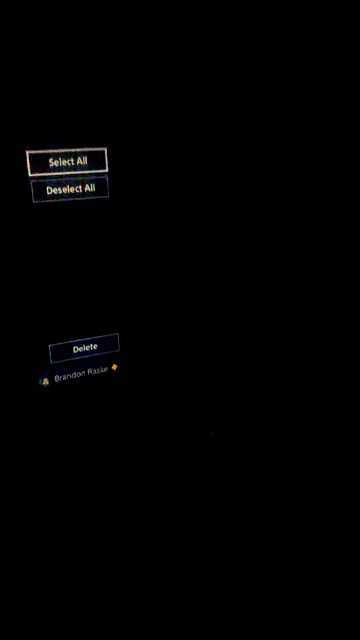
- Mark every capture in the gallery for deletion
{"action": "left_click", "coordinate": [80, 344]}
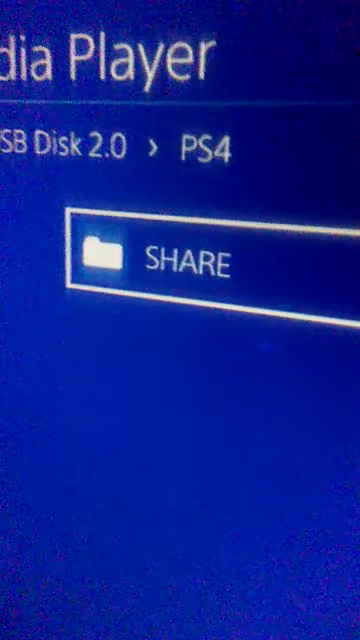
- Enter the SHARE folder on the USB disk
{"action": "left_click", "coordinate": [180, 262]}
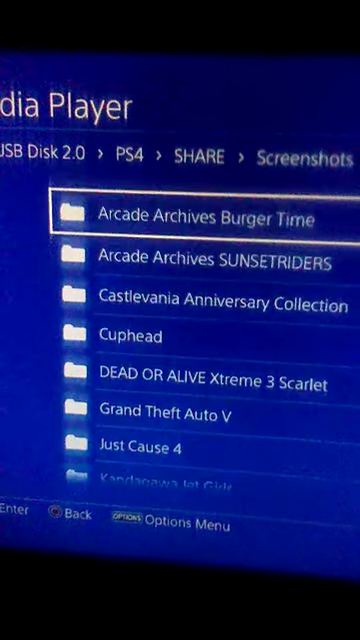
- Reach Wheel of Fortune at the end of the Screenshots list and enter it
{"action": "scroll", "scroll_direction": "down", "scroll_amount": 3}
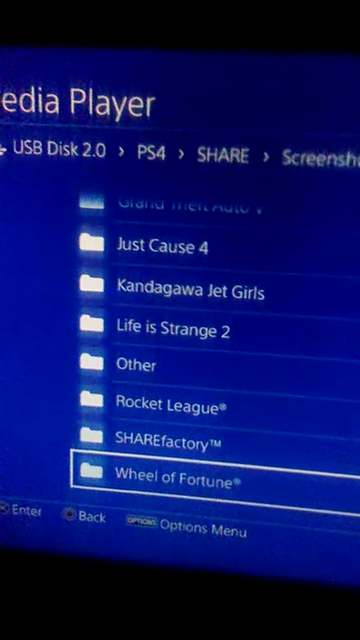
{"action": "left_click", "coordinate": [180, 480]}
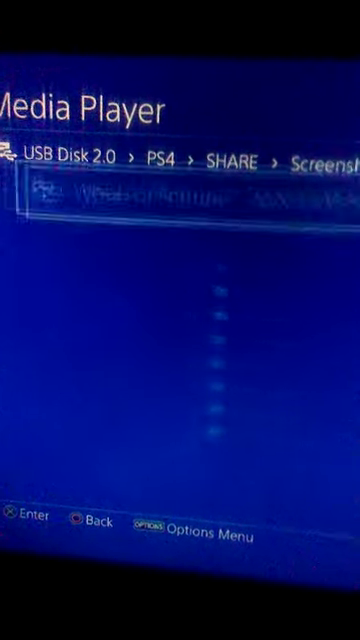